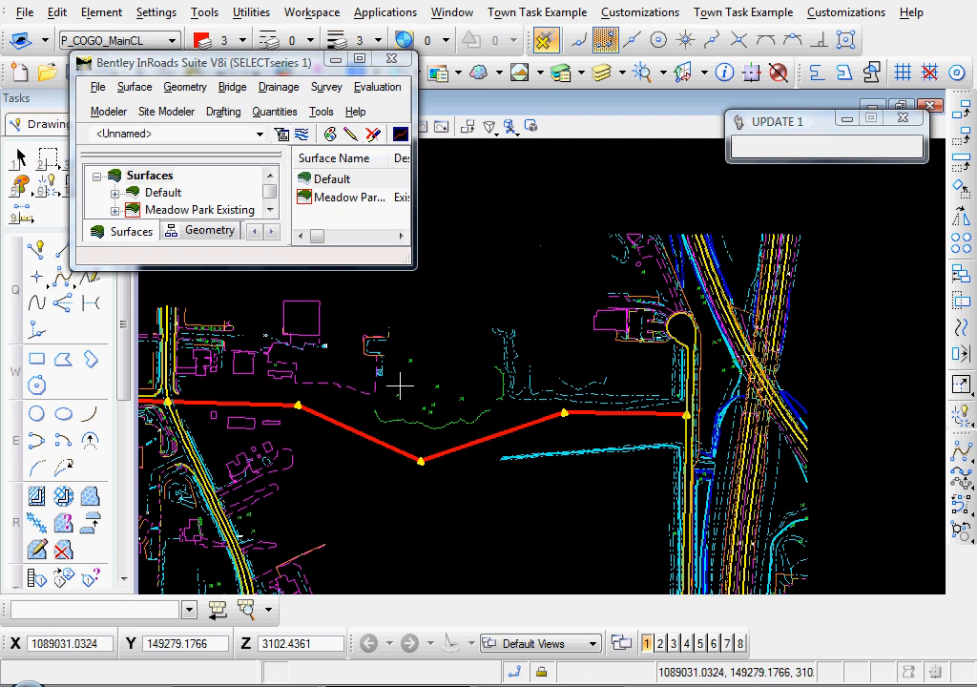
pyautogui.moveTo(236, 370)
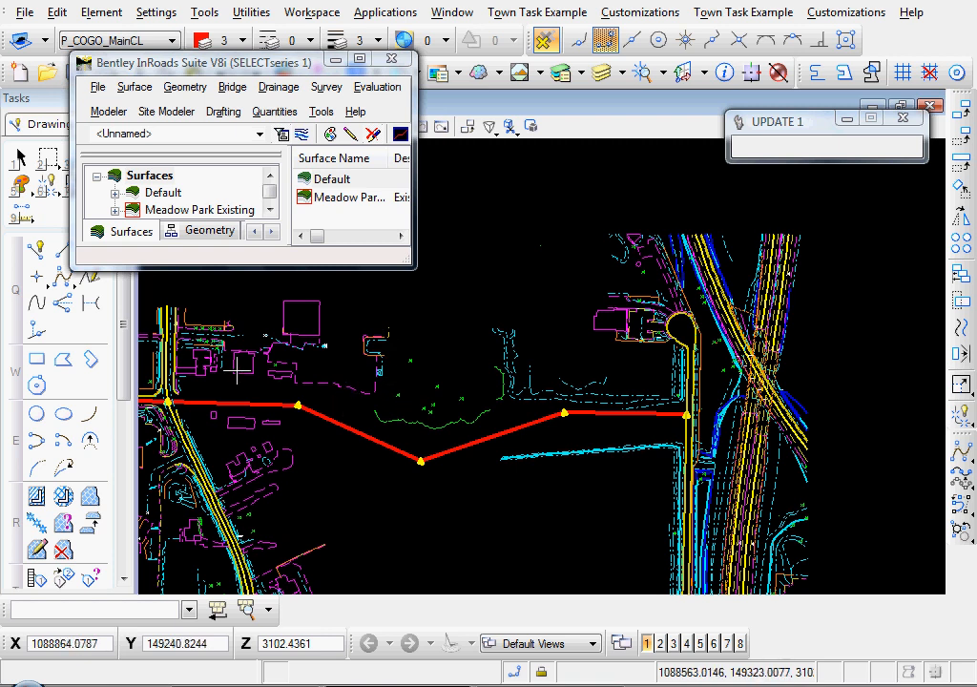
# Step: Bring up the Define Horizontal Curve Set dialog from the Geometry menu
pyautogui.click(185, 86)
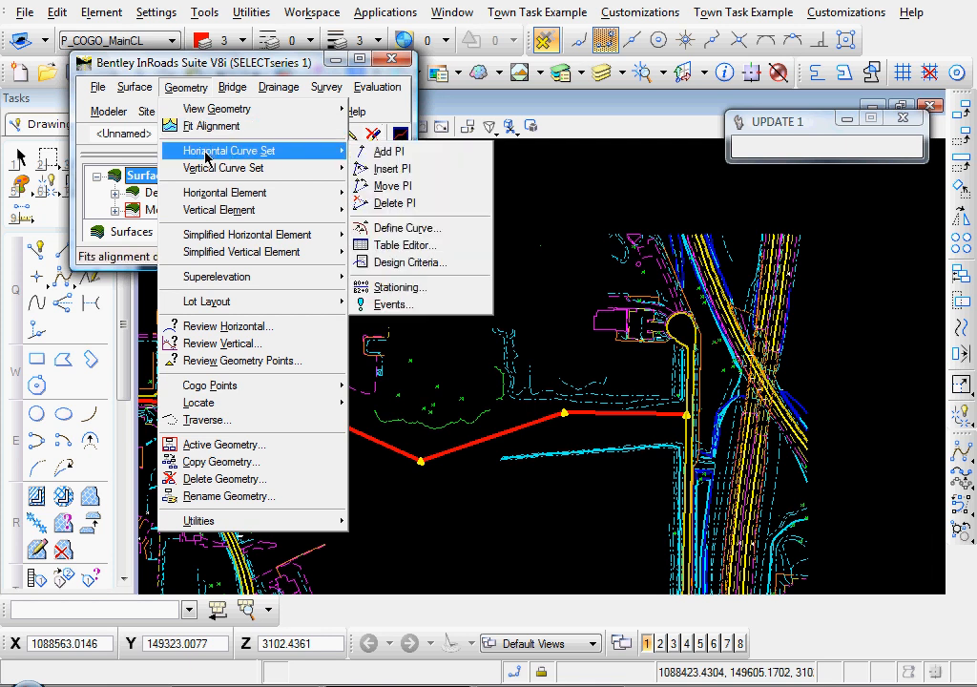
pyautogui.click(227, 148)
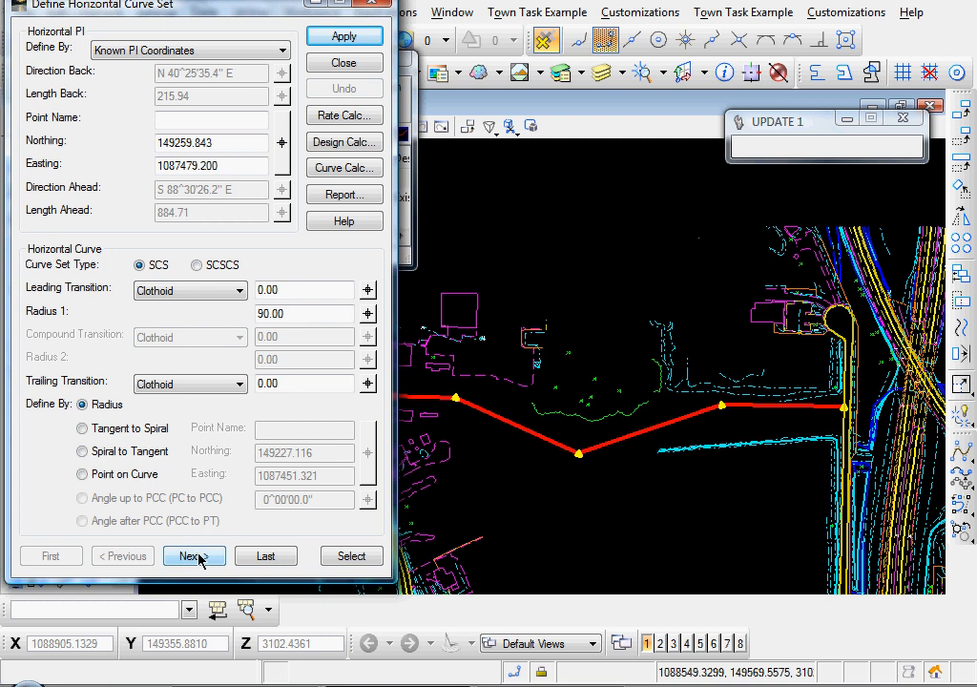
# Step: Apply a 500 radius curve at the second PI, then enter 450 as Radius 1 for the third PI
pyautogui.click(195, 555)
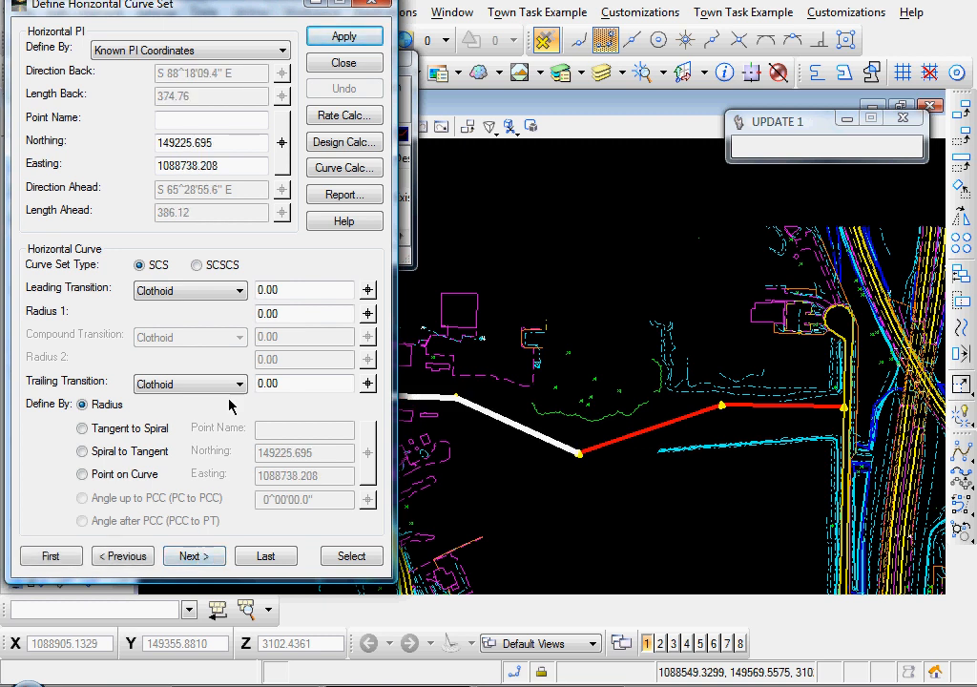
pyautogui.click(303, 313)
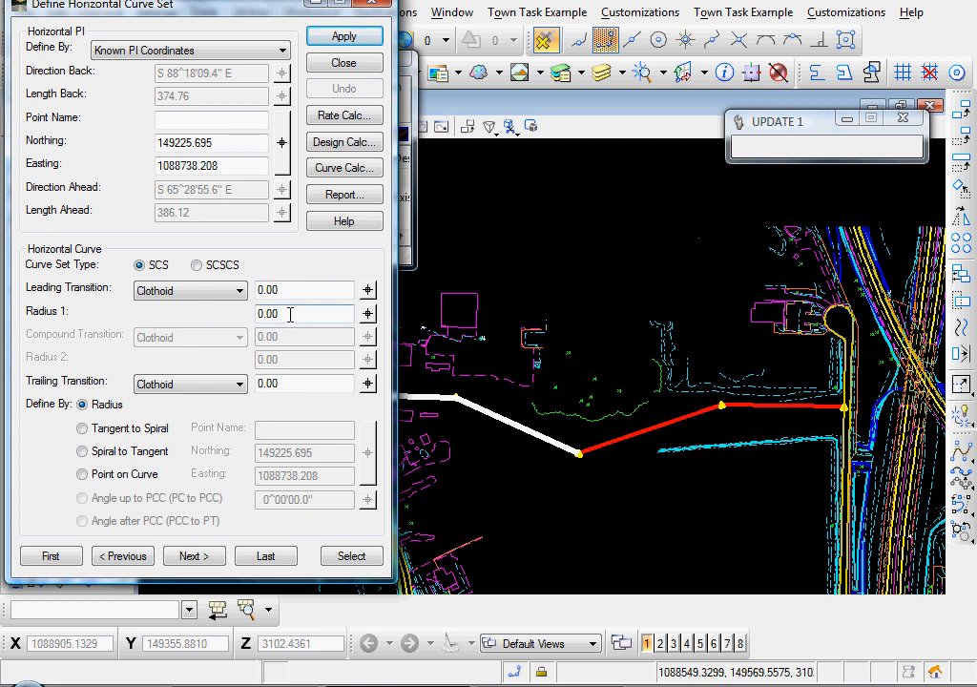
pyautogui.tripleClick(303, 313)
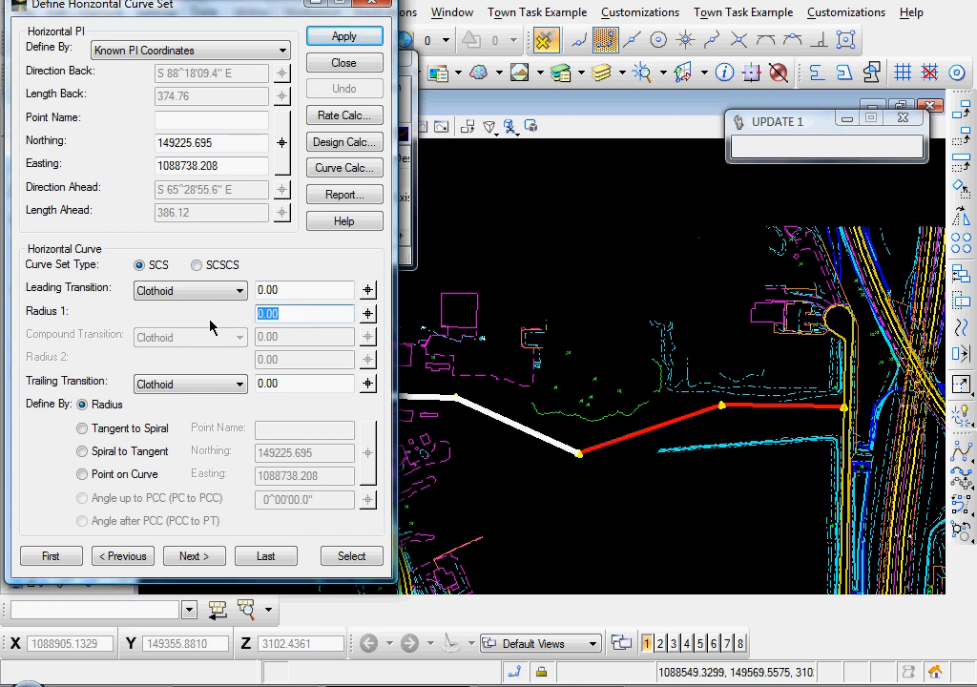
pyautogui.write('500')
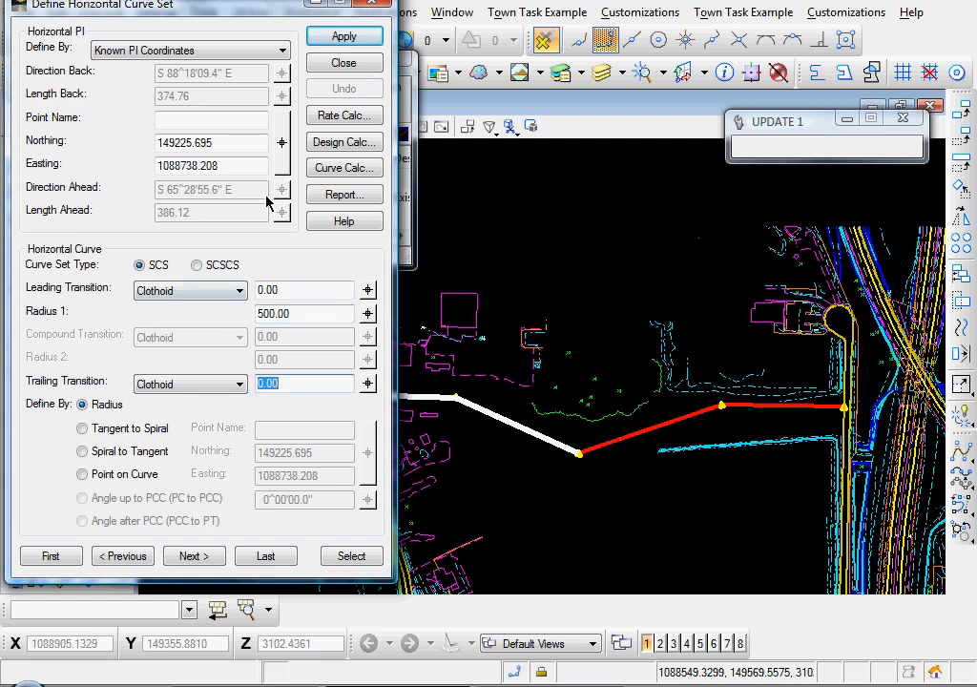
pyautogui.click(343, 34)
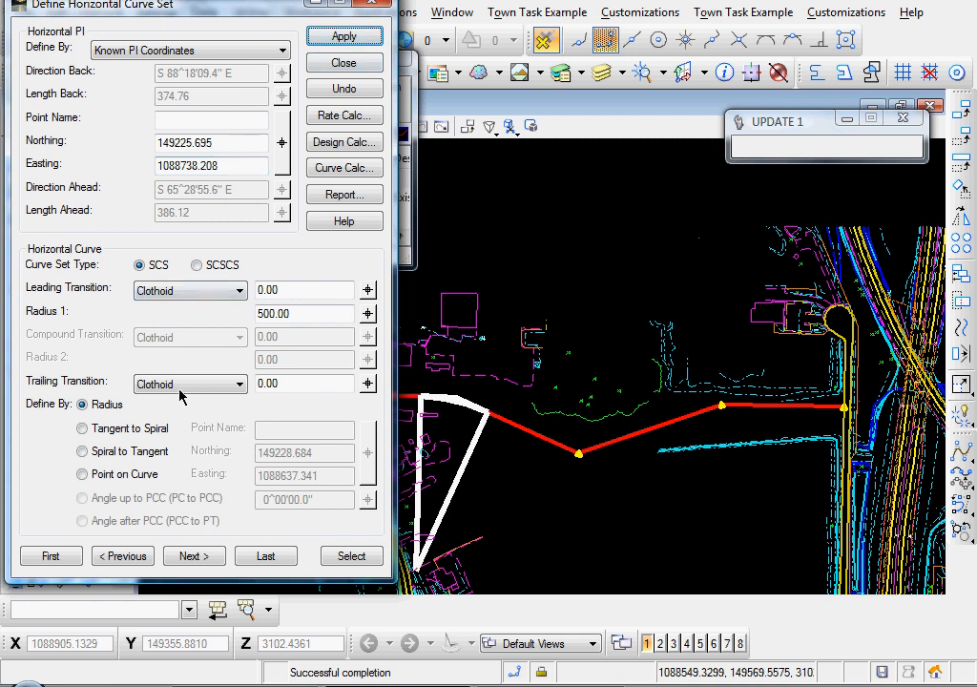
pyautogui.click(195, 555)
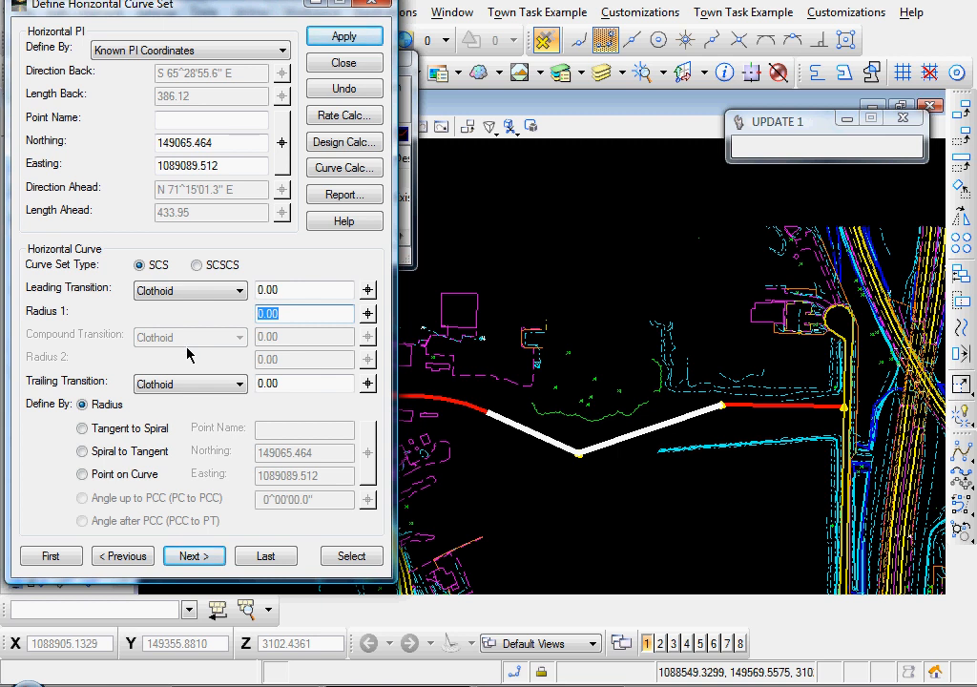
pyautogui.write('450')
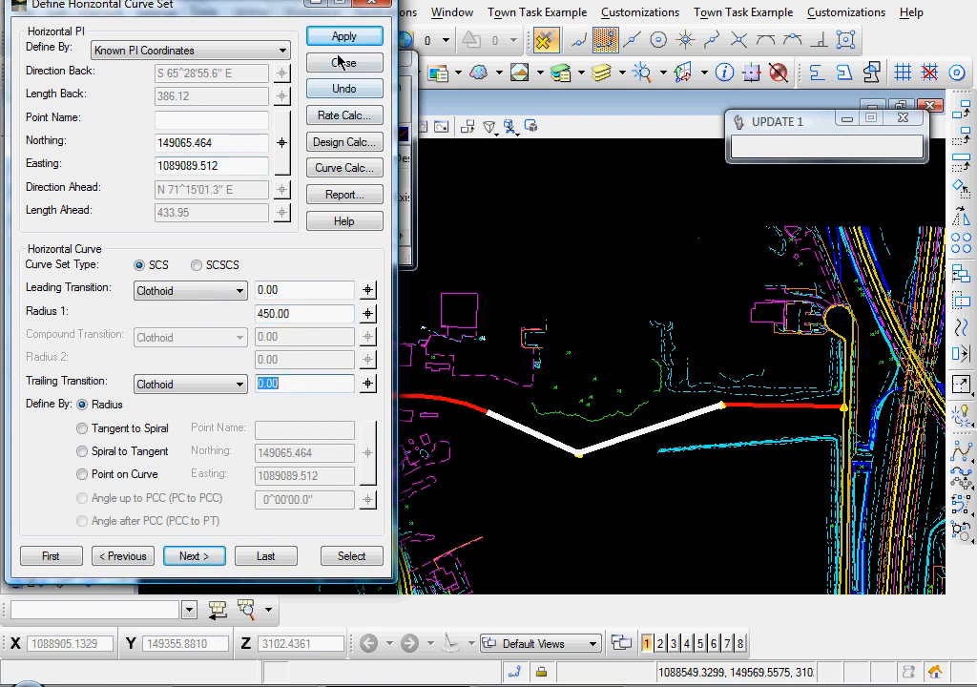
# Step: Apply the 450 radius, then a 600.00 radius at the last PI, and close the curve set dialog
pyautogui.click(195, 555)
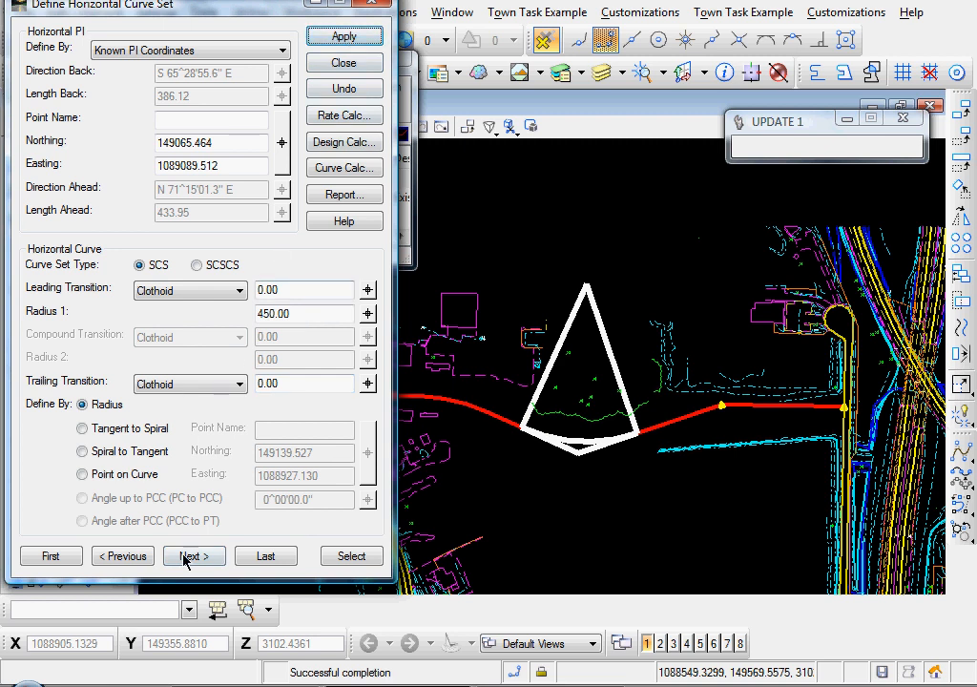
pyautogui.click(195, 555)
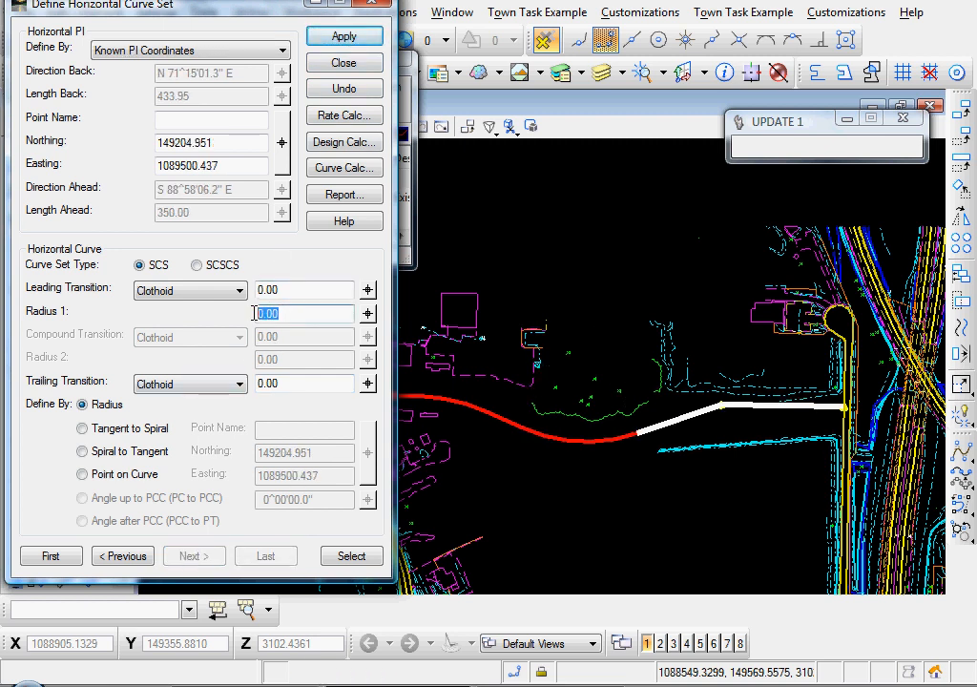
pyautogui.write('600.00')
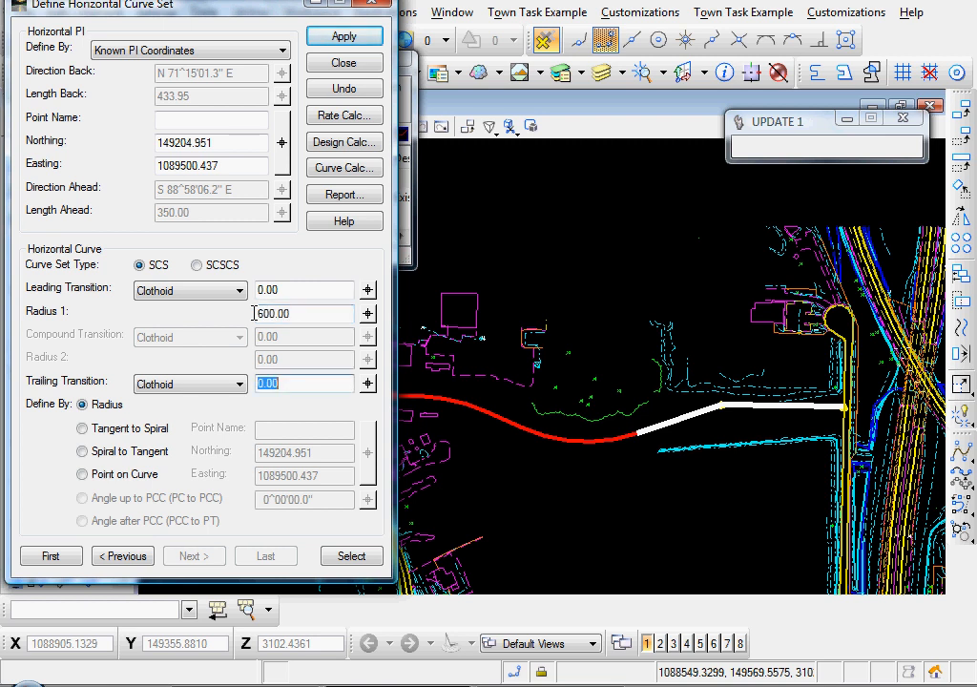
pyautogui.click(344, 34)
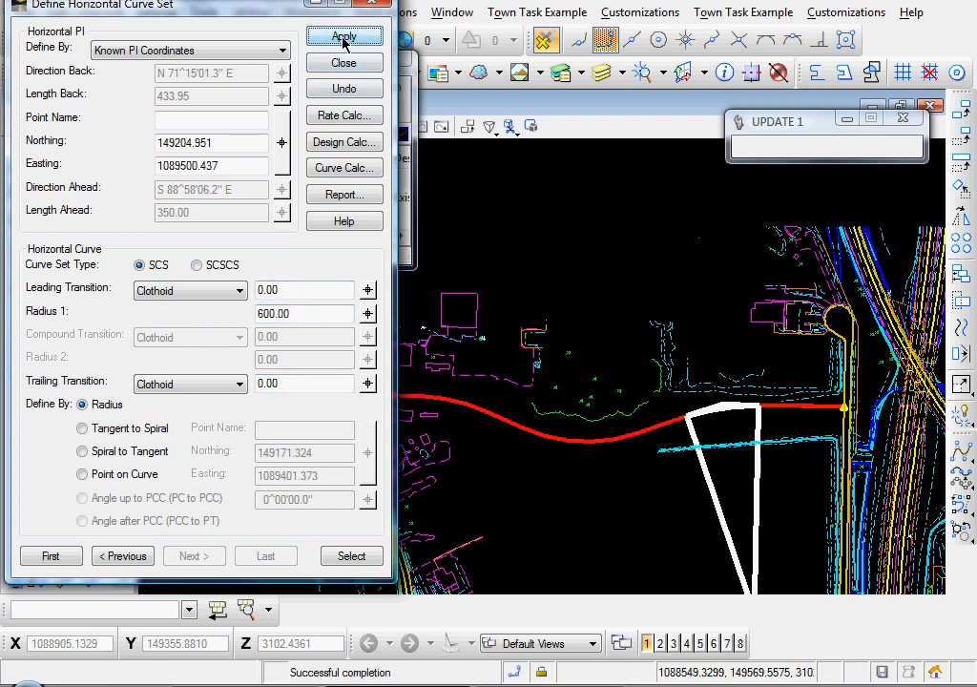
pyautogui.moveTo(195, 555)
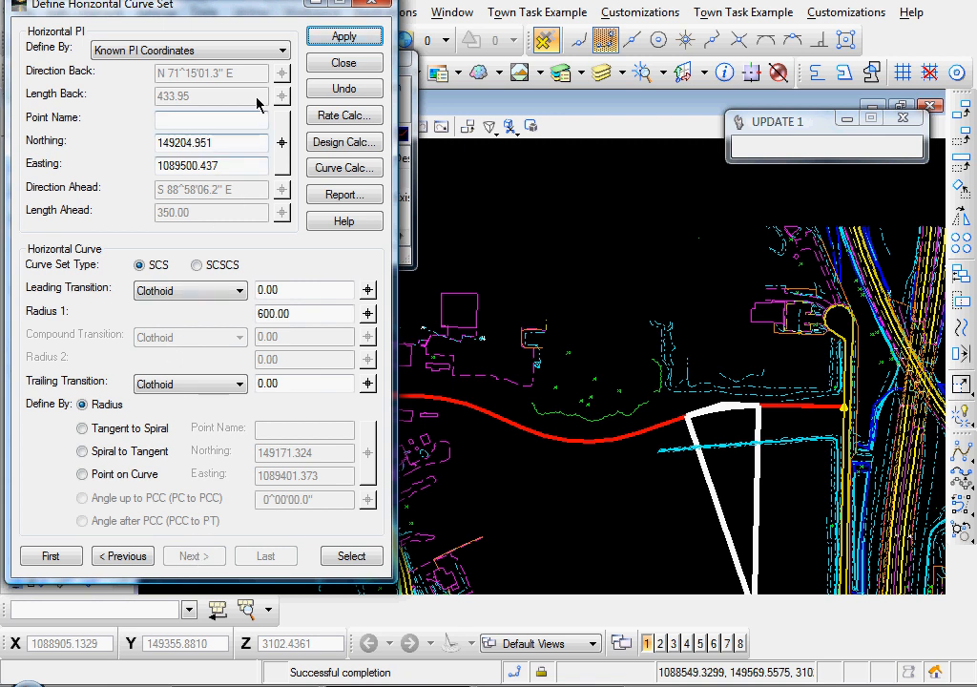
pyautogui.click(344, 61)
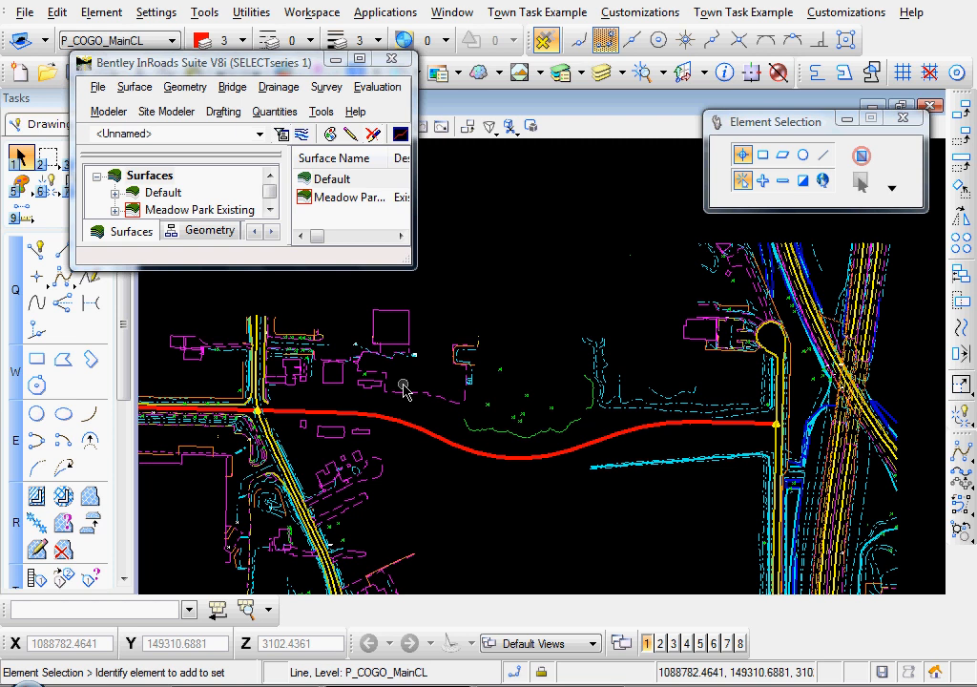
pyautogui.moveTo(187, 160)
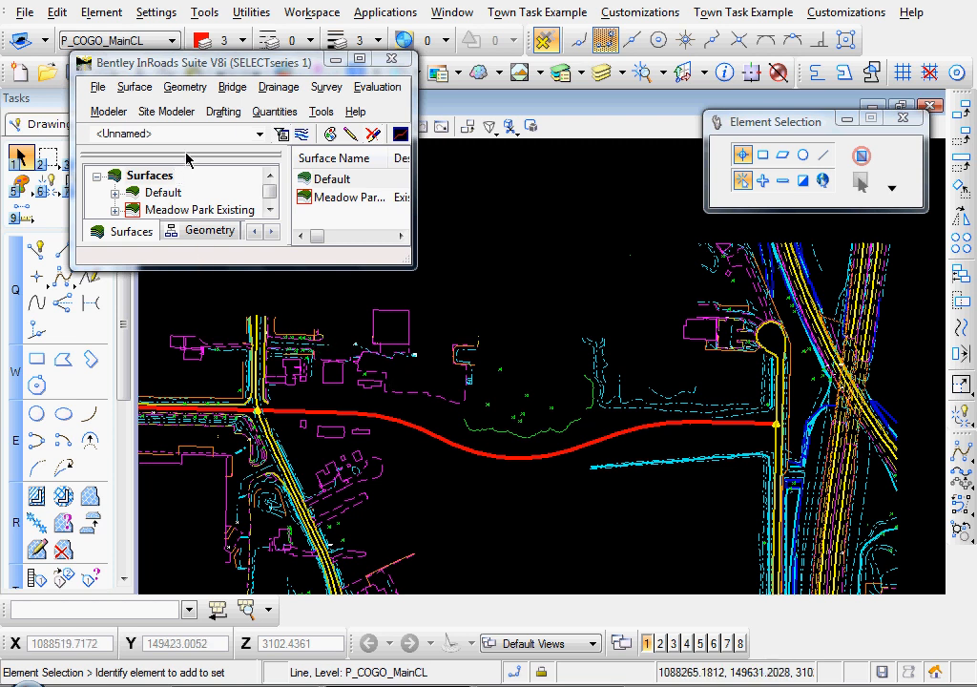
# Step: Reopen the Geometry menu to reach the View Geometry commands
pyautogui.click(185, 86)
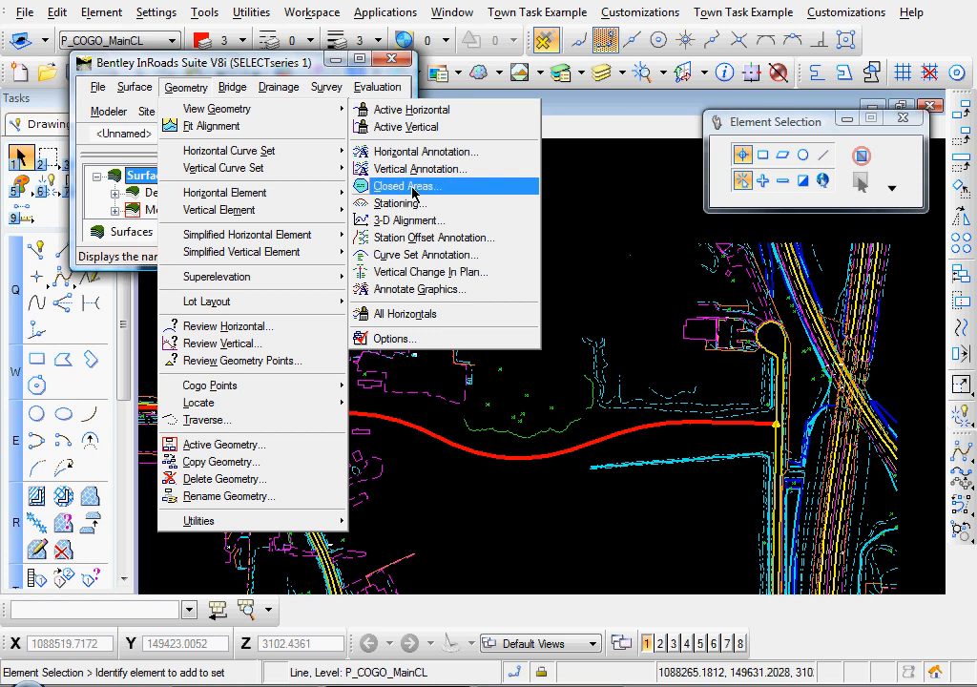
# Step: In View Stationing, load the VB preference, draw stations along Meadow Park Drive, and close
pyautogui.click(397, 202)
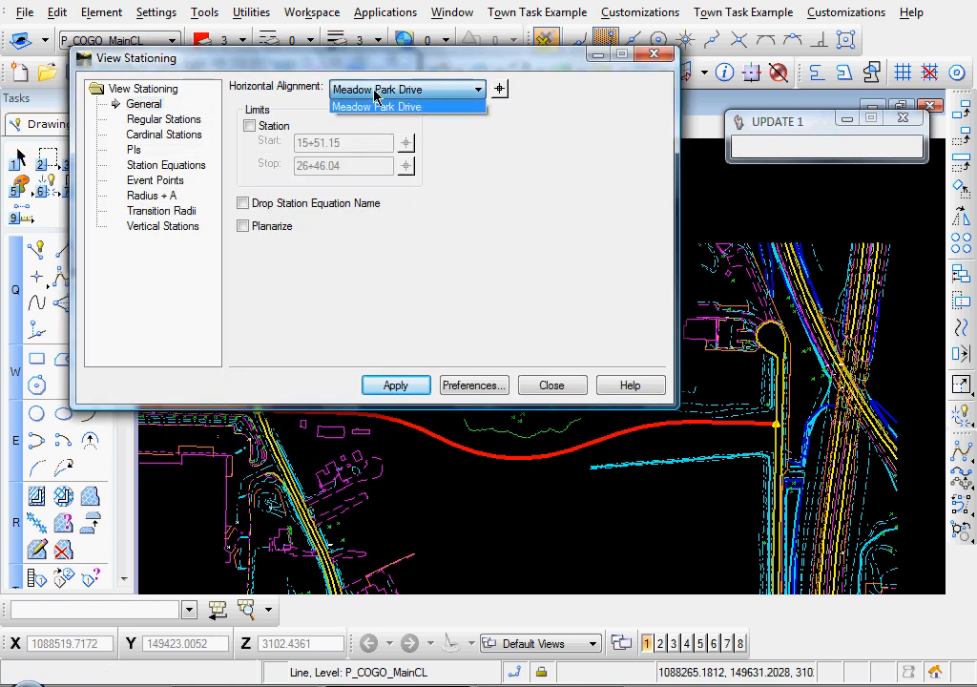
pyautogui.click(378, 107)
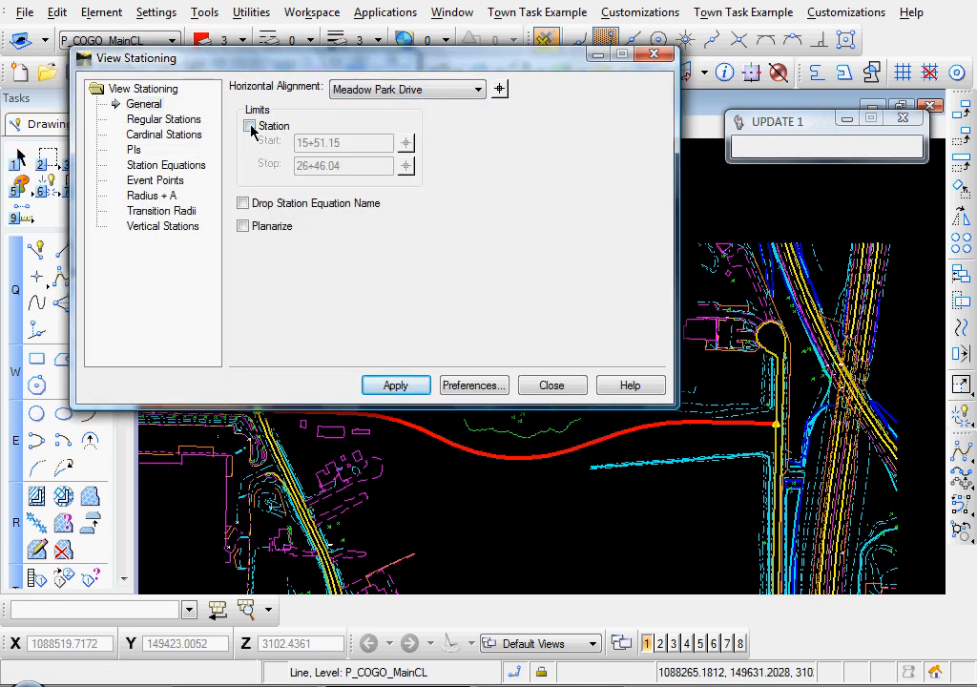
pyautogui.click(248, 126)
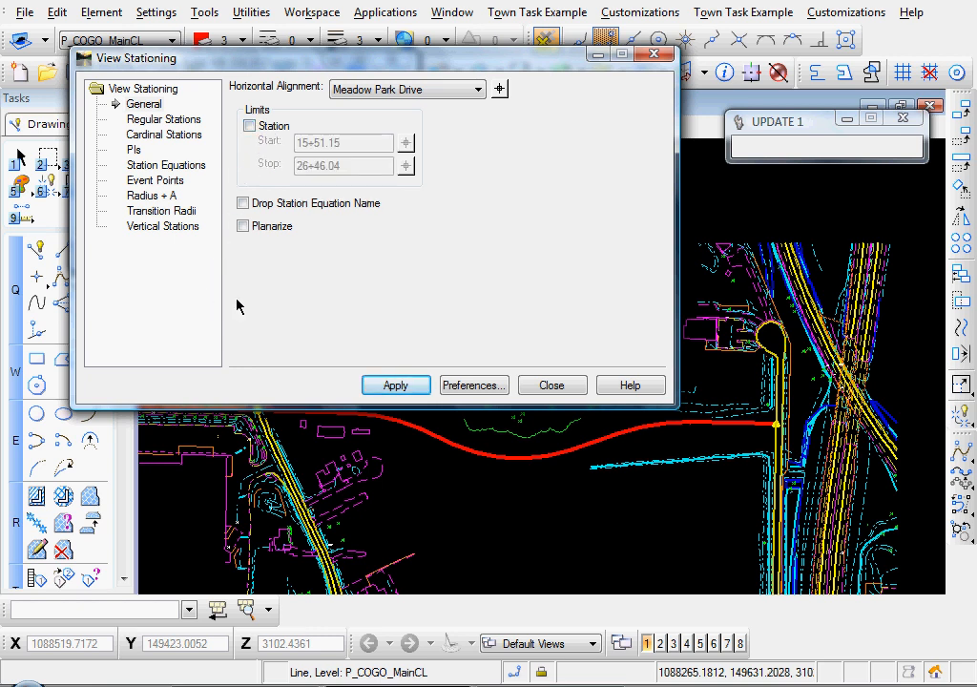
pyautogui.click(473, 385)
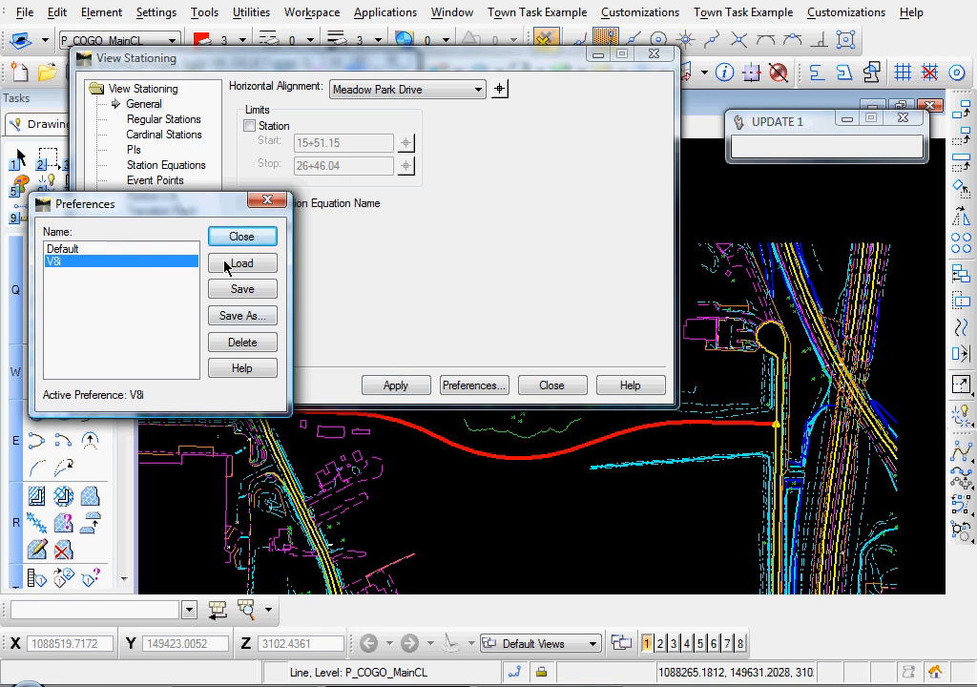
pyautogui.click(241, 236)
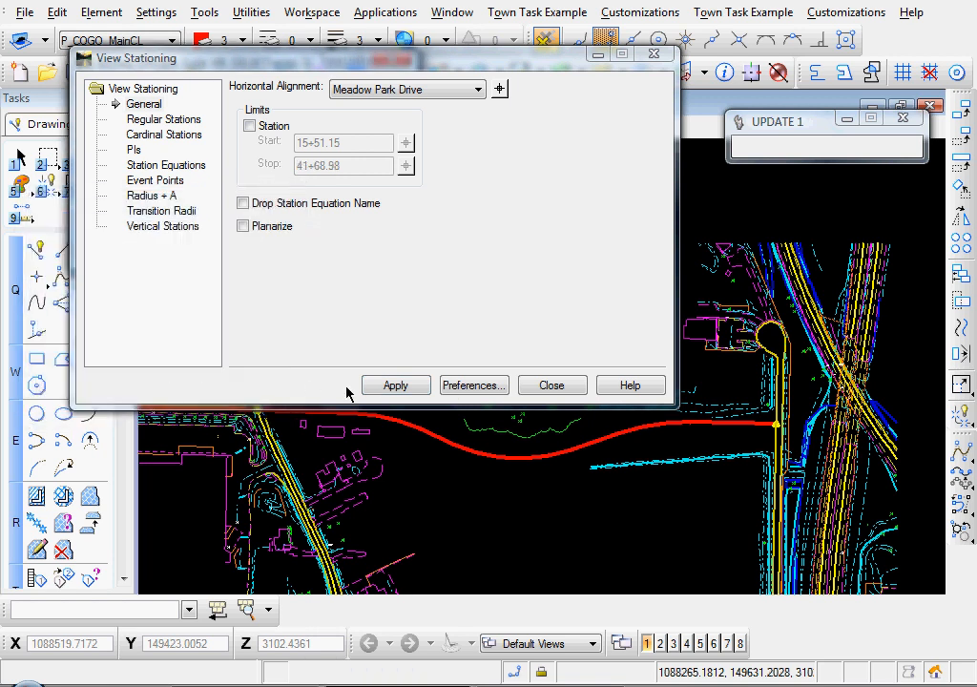
pyautogui.click(394, 385)
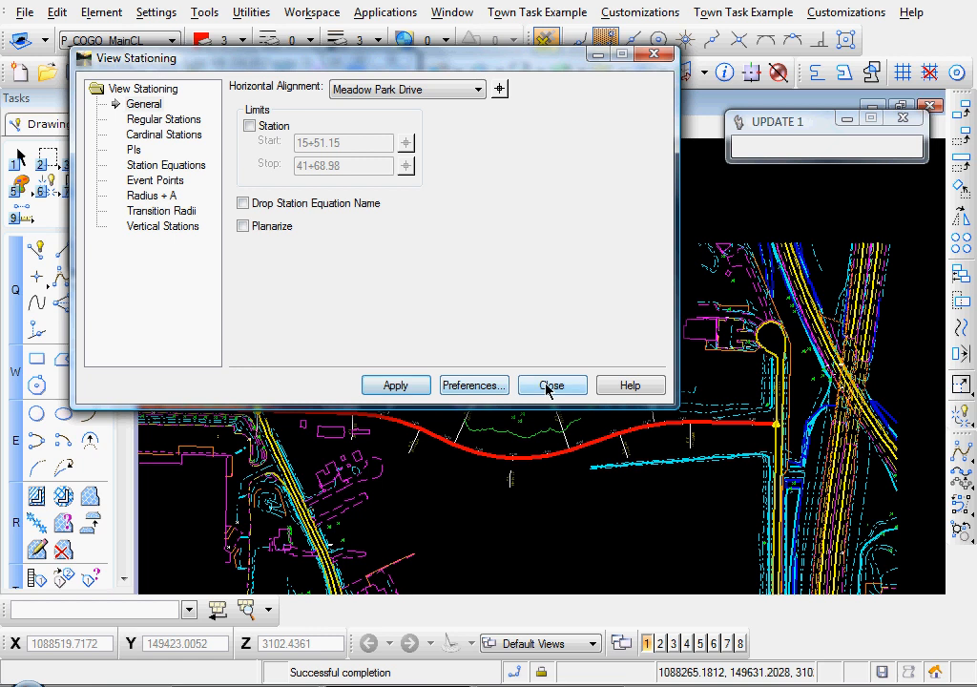
pyautogui.click(549, 385)
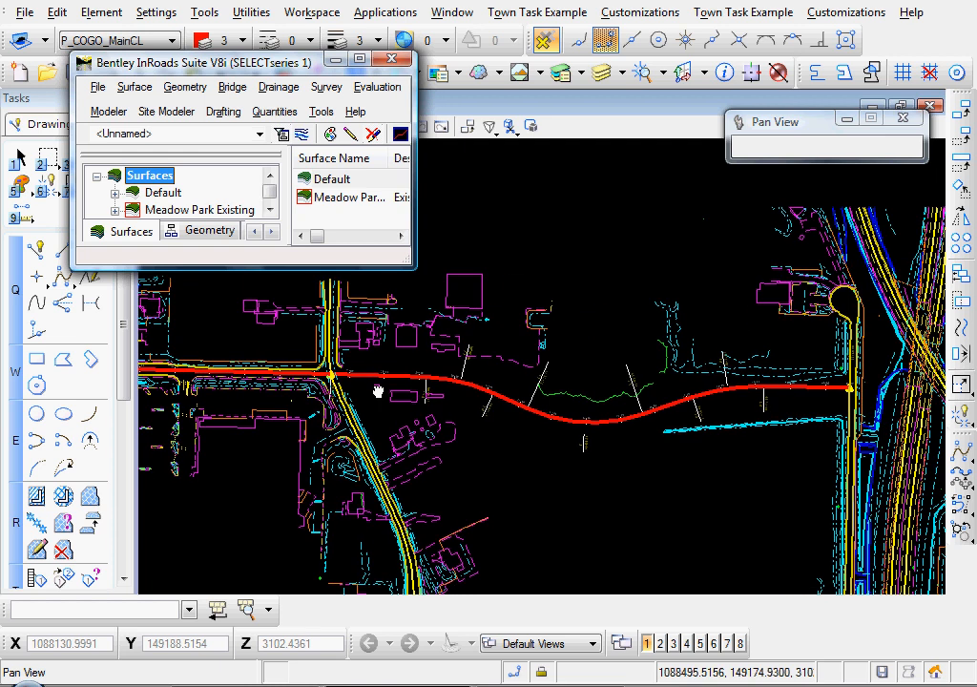
# Step: In View Horizontal Annotation, select the Meadow Park Drive alignment for annotation
pyautogui.click(185, 86)
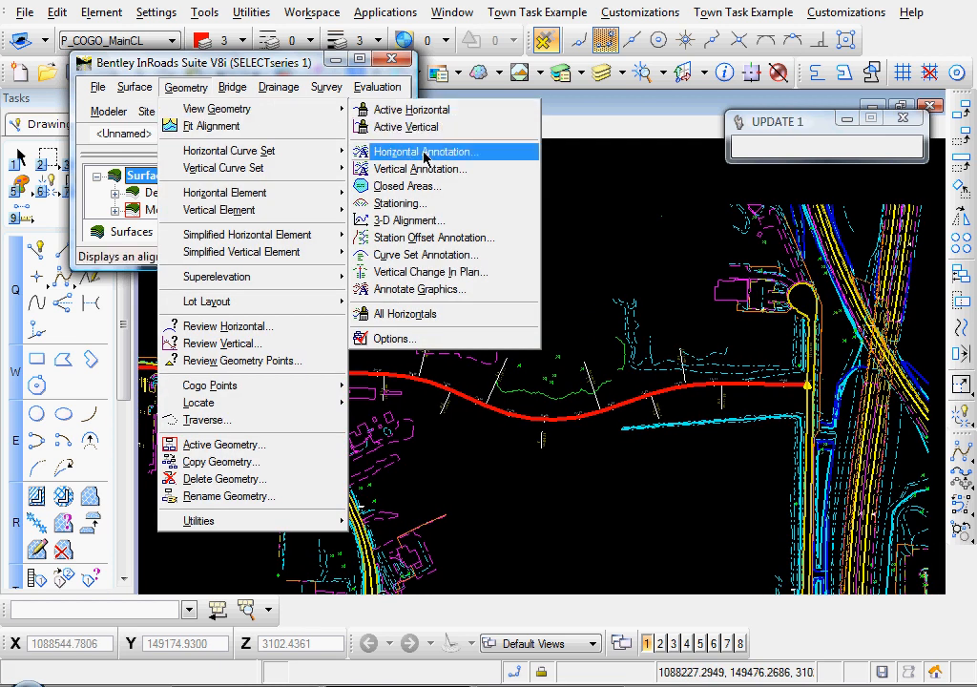
pyautogui.click(421, 151)
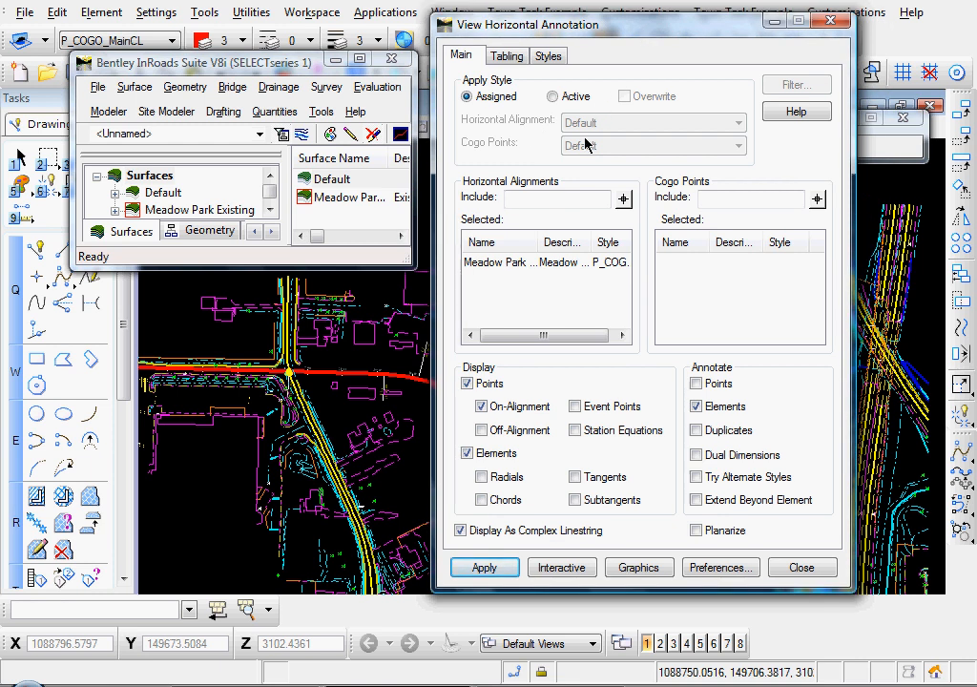
pyautogui.click(534, 263)
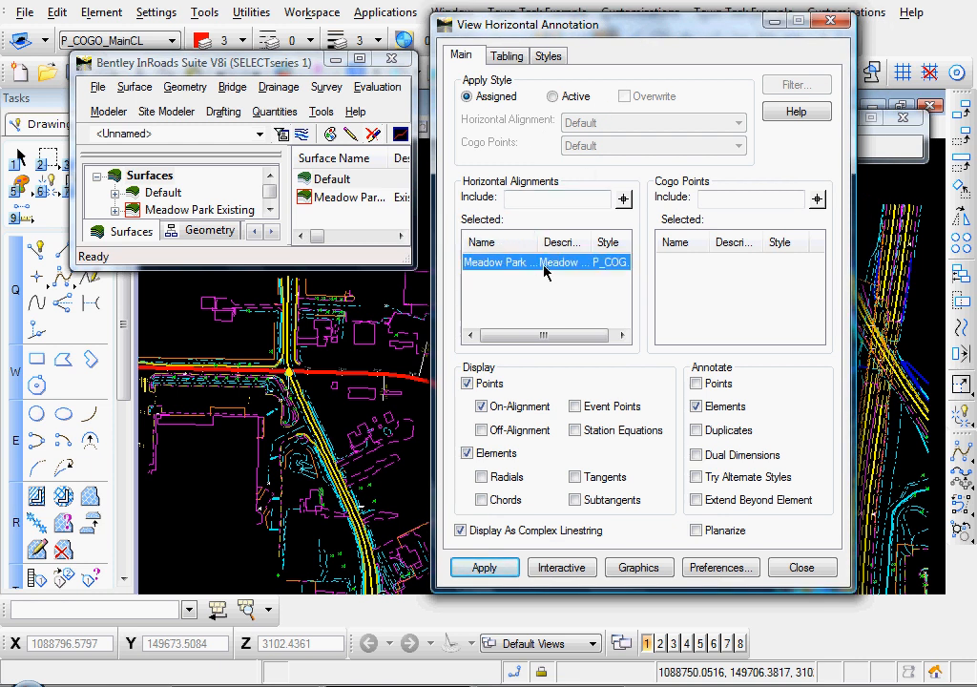
pyautogui.click(553, 197)
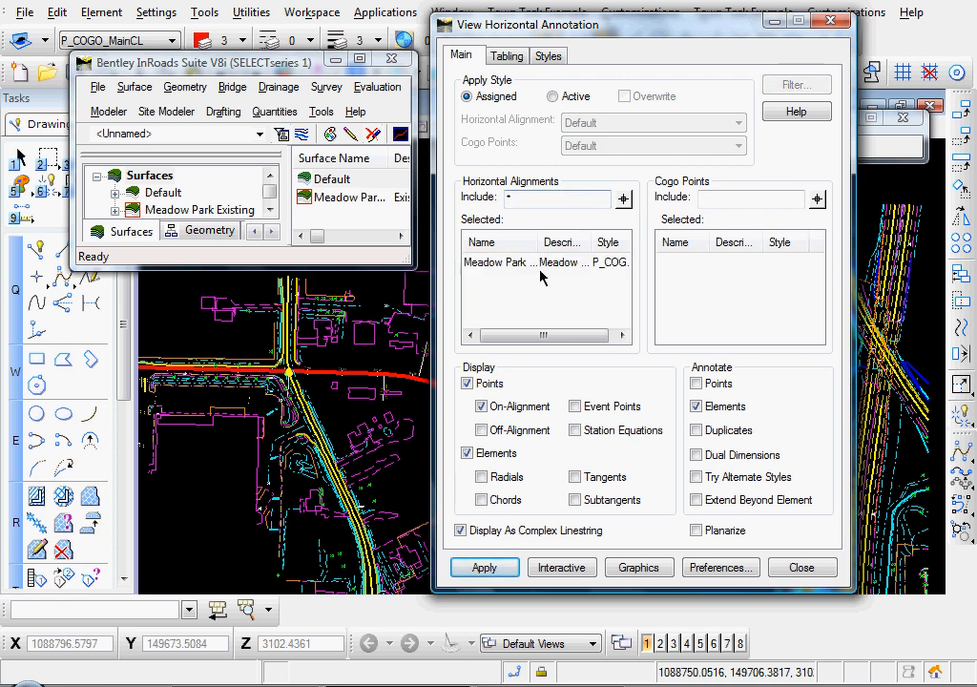
pyautogui.click(544, 263)
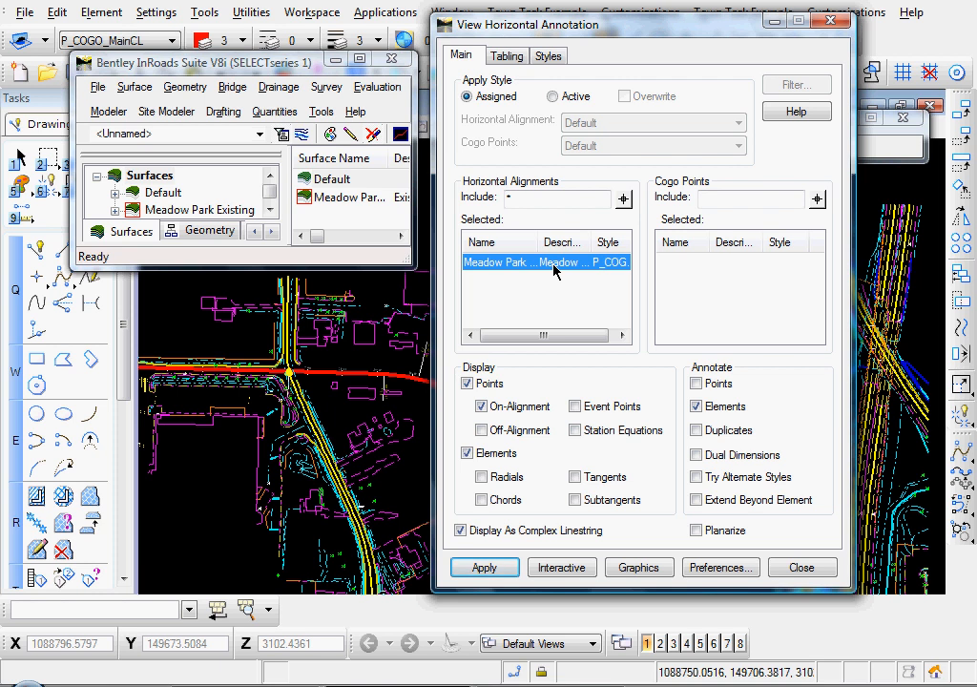
# Step: Load the Default preference with Points and Elements, draw the annotation, and close the dialog
pyautogui.click(719, 567)
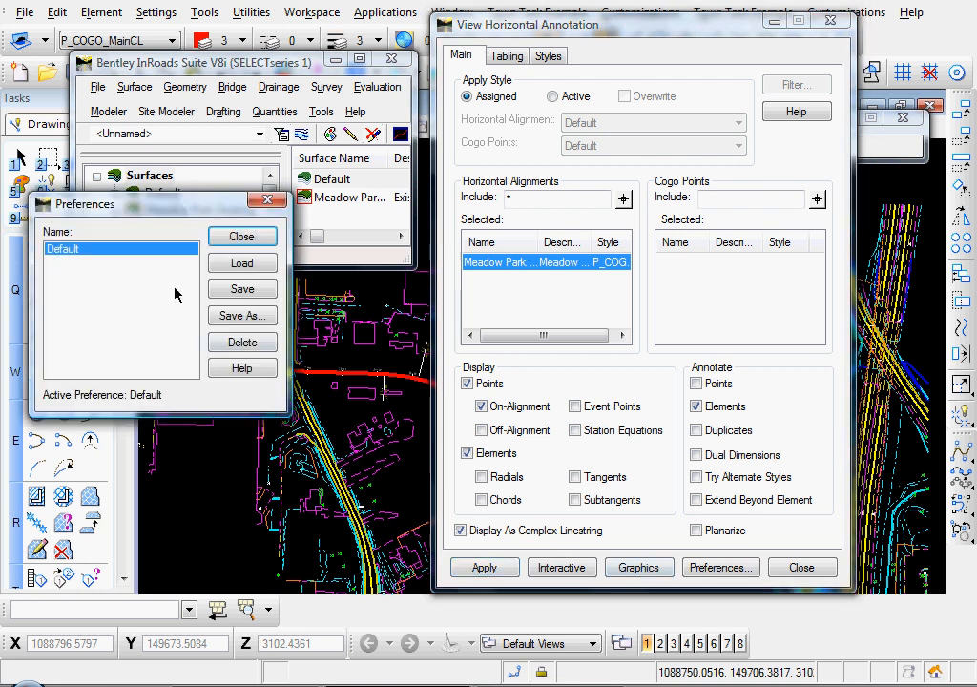
pyautogui.click(240, 236)
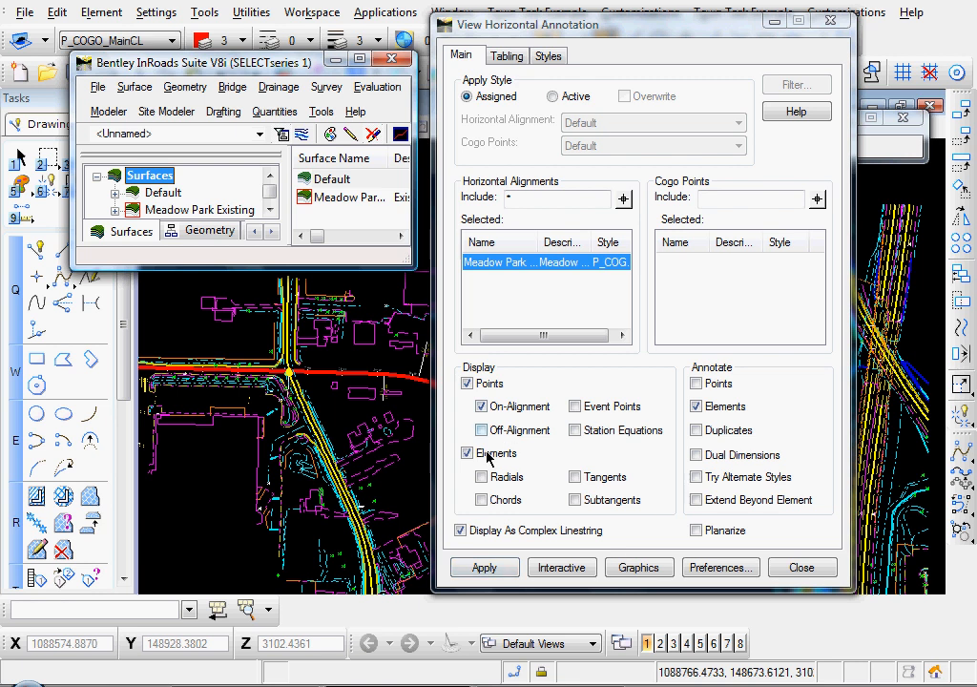
pyautogui.click(694, 407)
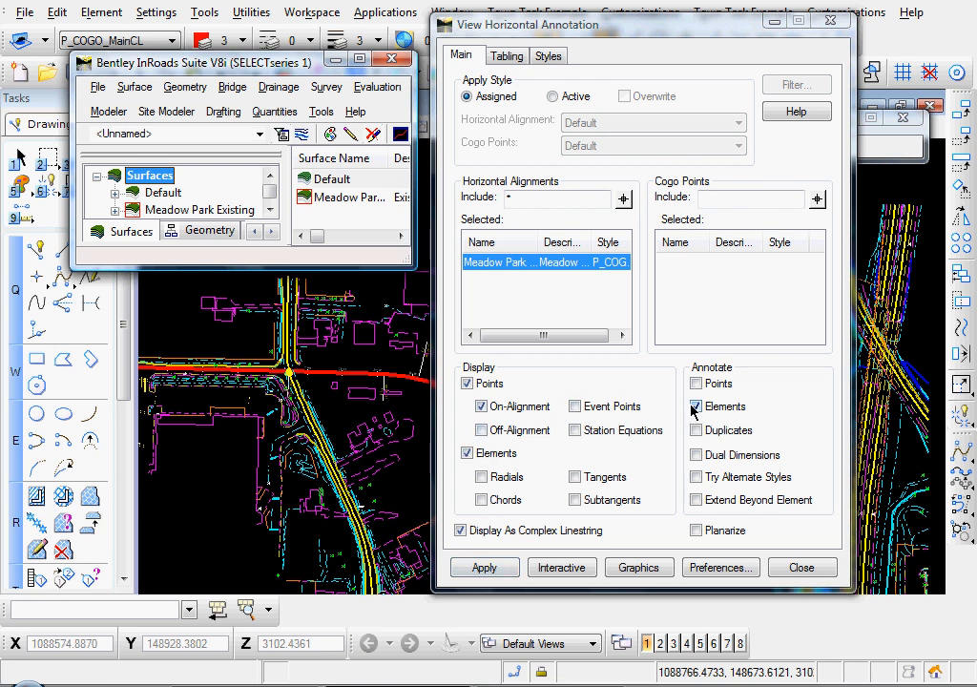
pyautogui.click(696, 407)
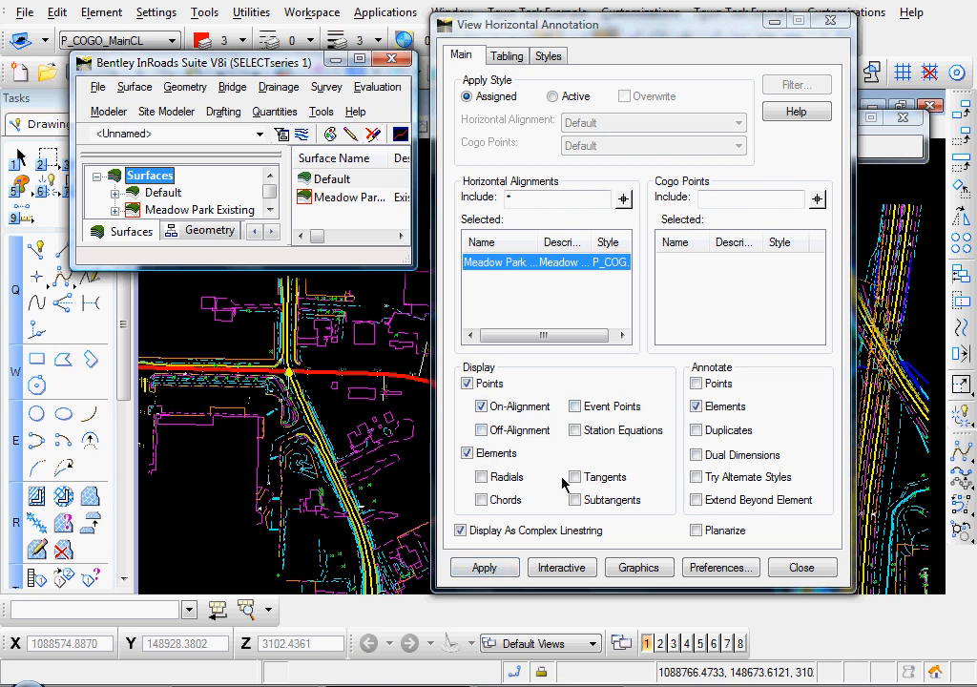
pyautogui.moveTo(691, 469)
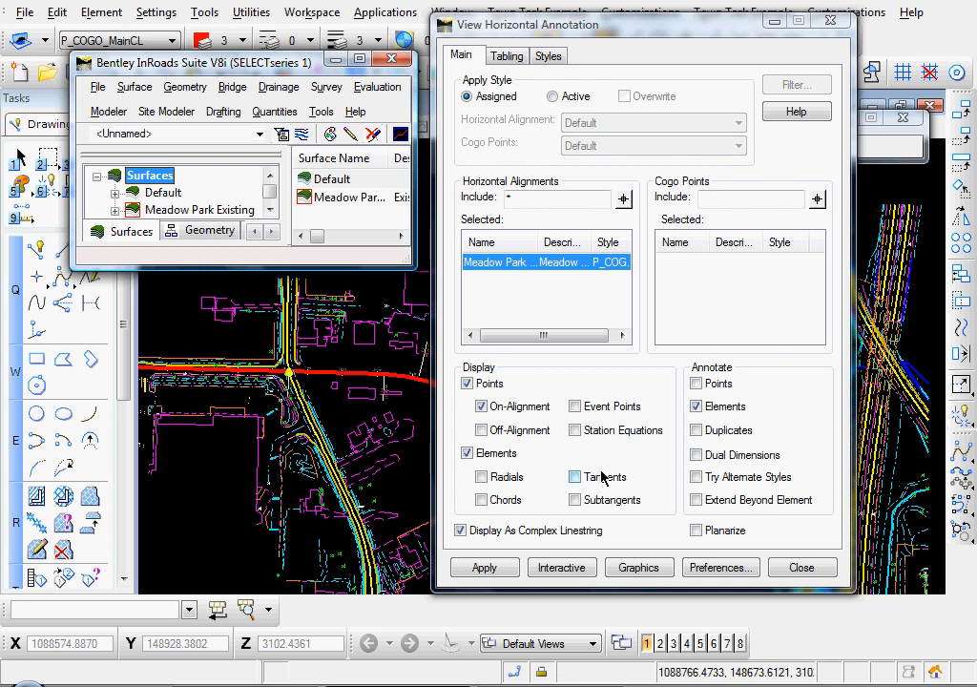
pyautogui.click(485, 567)
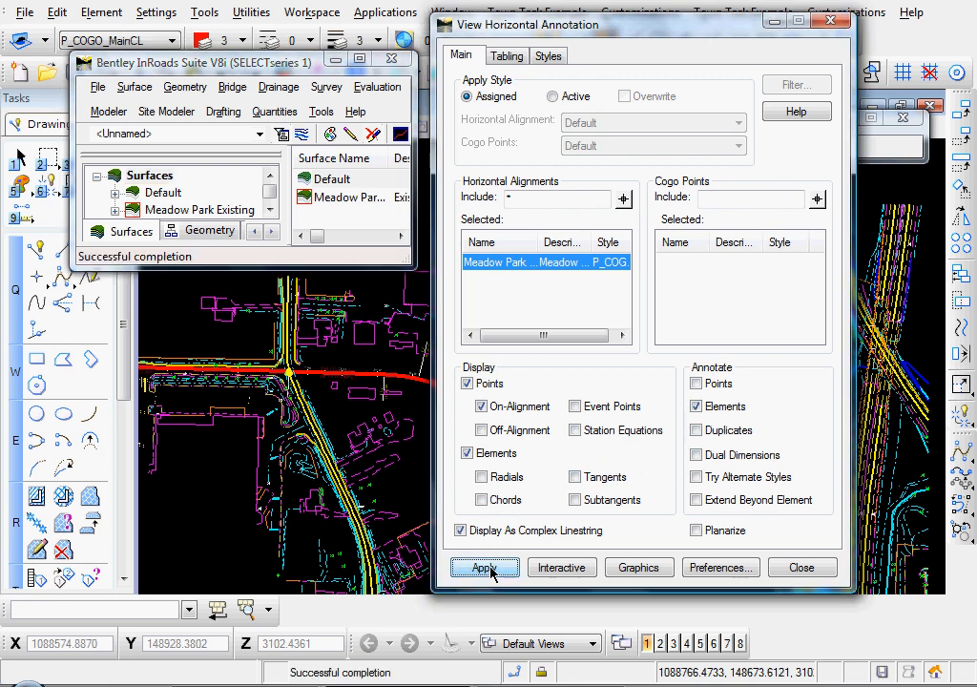
pyautogui.click(485, 569)
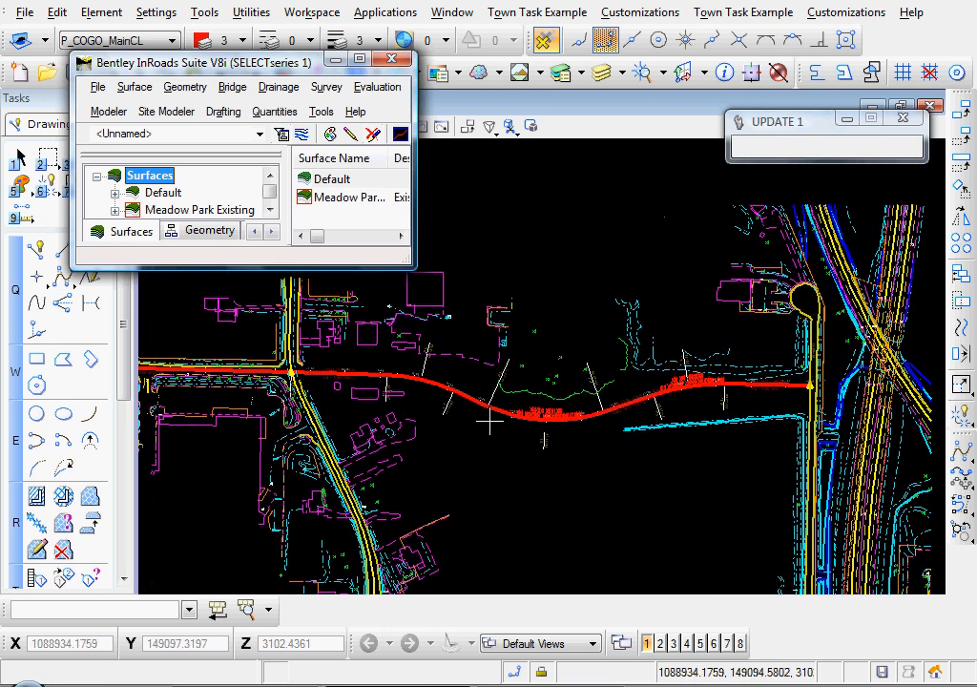
# Step: Save the active geometry project from the InRoads Explorer toolbar
pyautogui.click(97, 86)
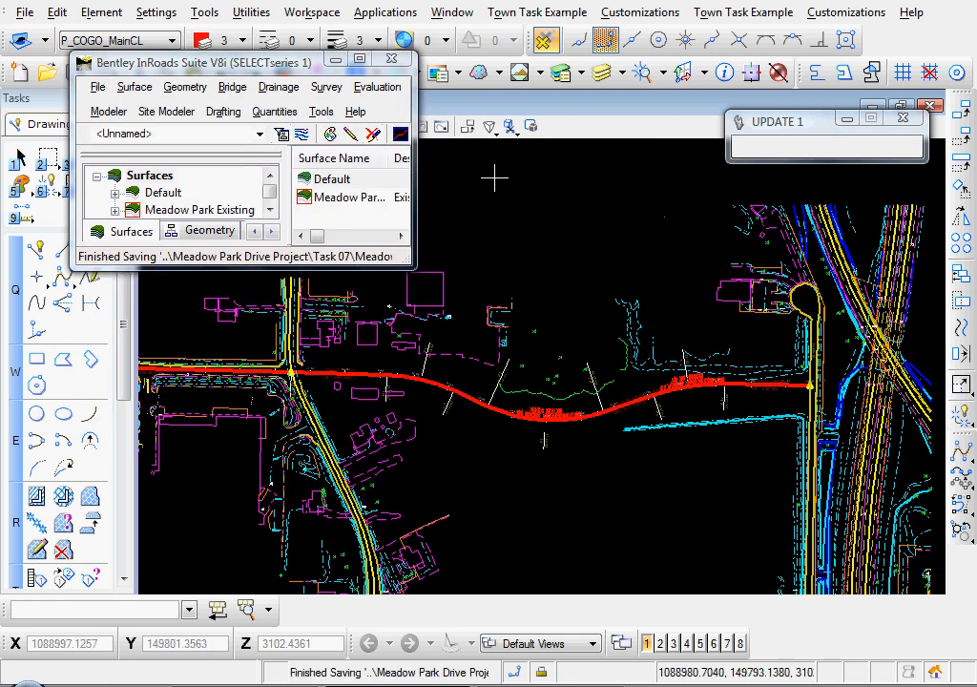
pyautogui.moveTo(557, 341)
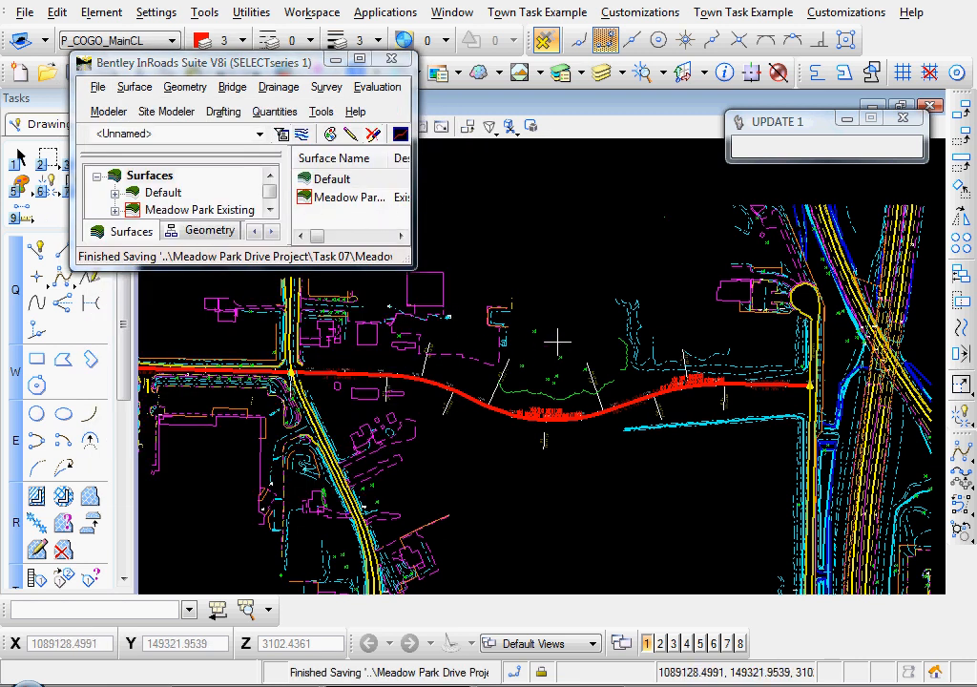